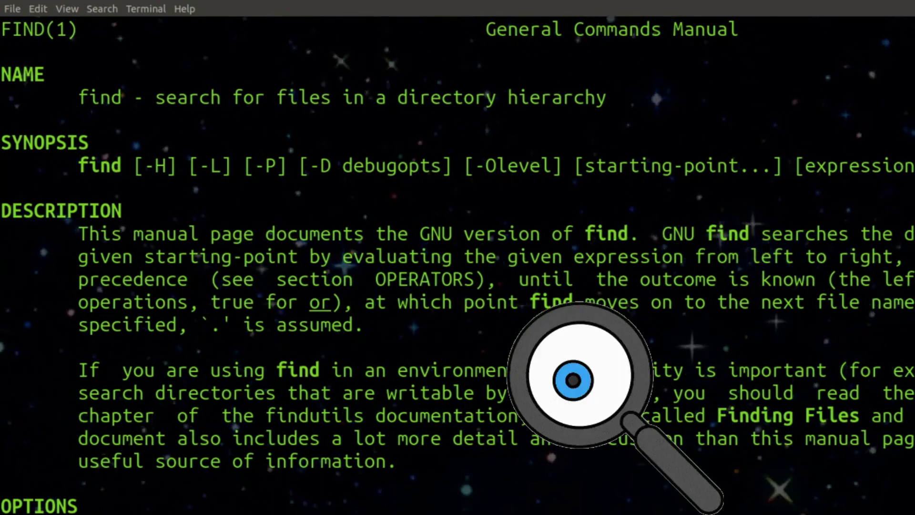
pyautogui.moveTo(251, 376)
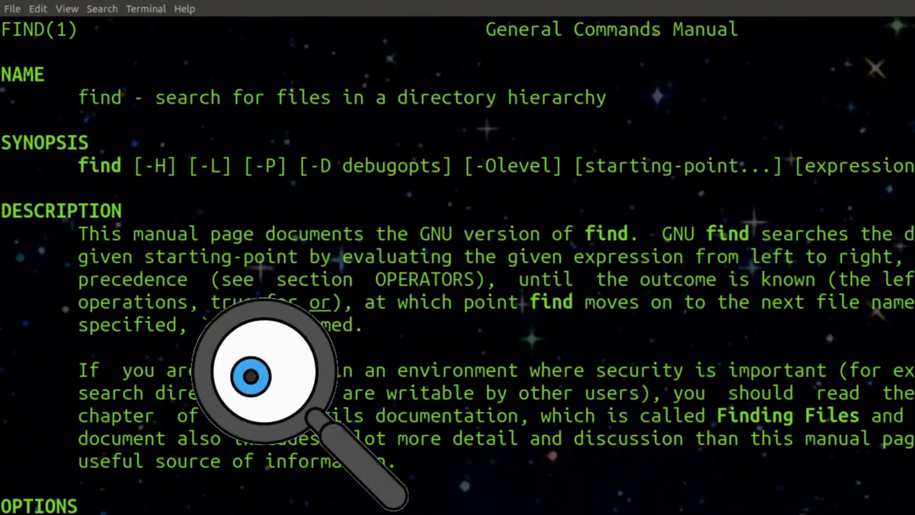
# Search /home/candy for files named nurse.py using find -name.
pyautogui.write('find /home/candy -name nurse.py')
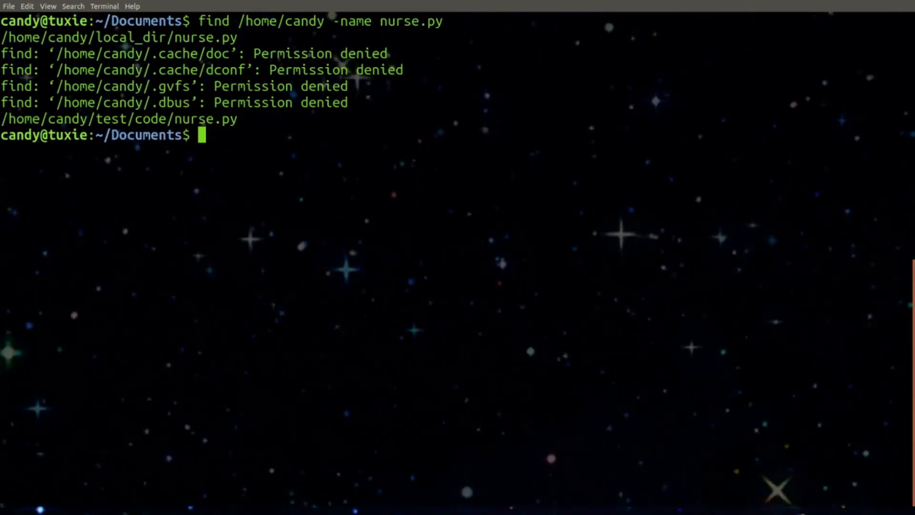
# Begin a sudo command at the prompt before clearing back to the home folder.
pyautogui.write('sud')
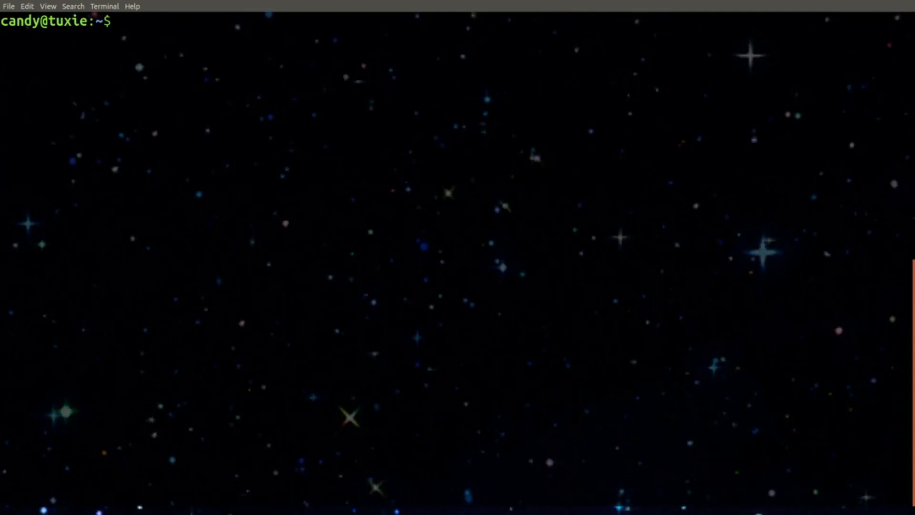
# Find gdscript* files under /home/candy/websites and files with permission 666 under /home/candy.
pyautogui.write('find /home/candy/websites -name gdscript*')
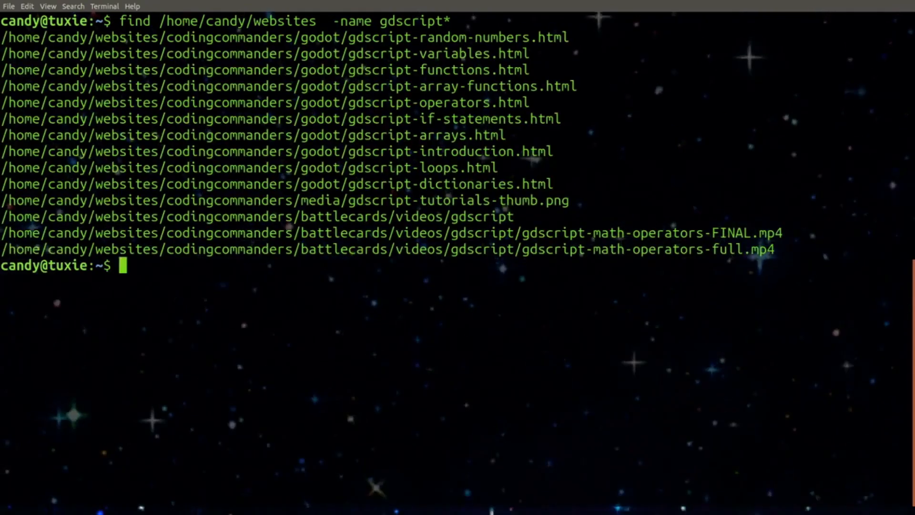
pyautogui.write('find /home/candy -perm 666')
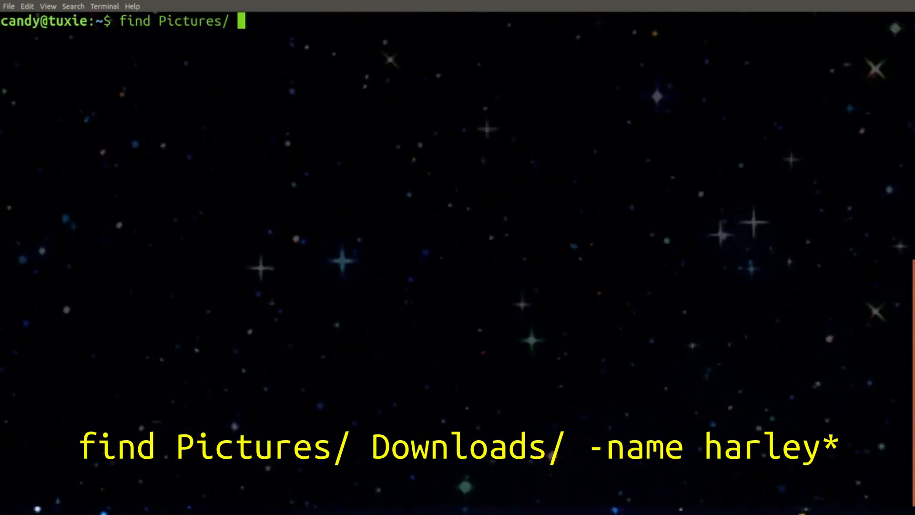
# Run find on Pictures/ and Downloads/ for files named harley*.
pyautogui.write('Downloads/ -name')
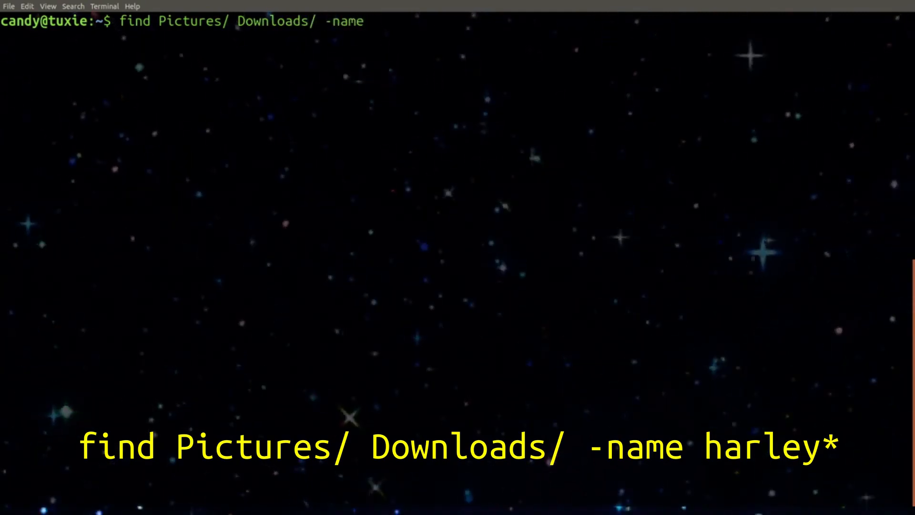
pyautogui.write('harle')
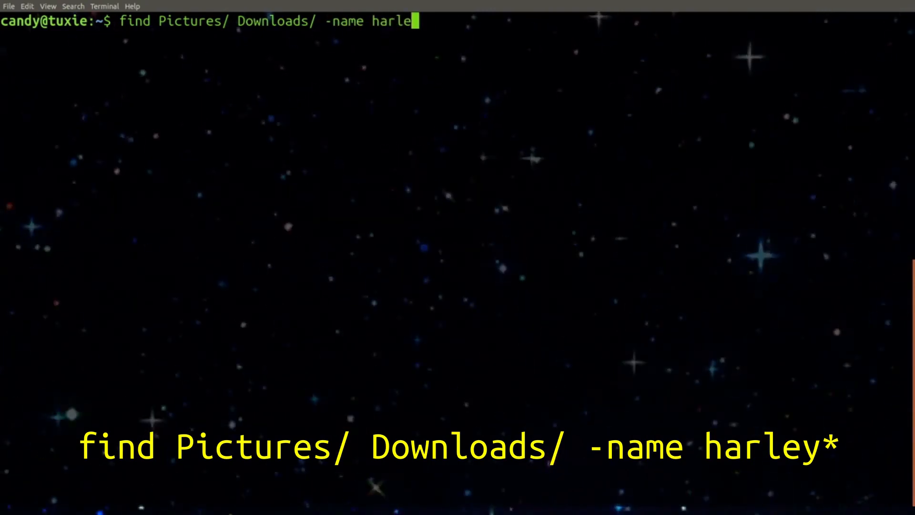
pyautogui.write('y*')
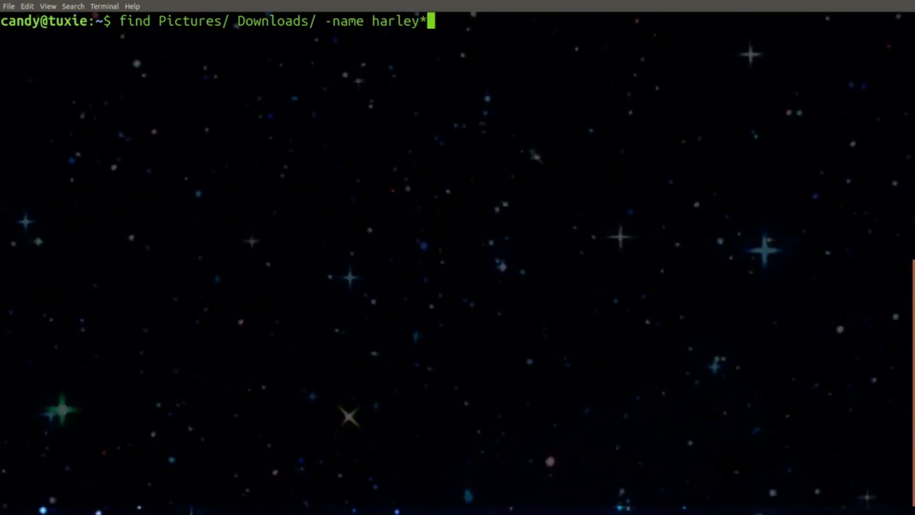
pyautogui.press('Return')
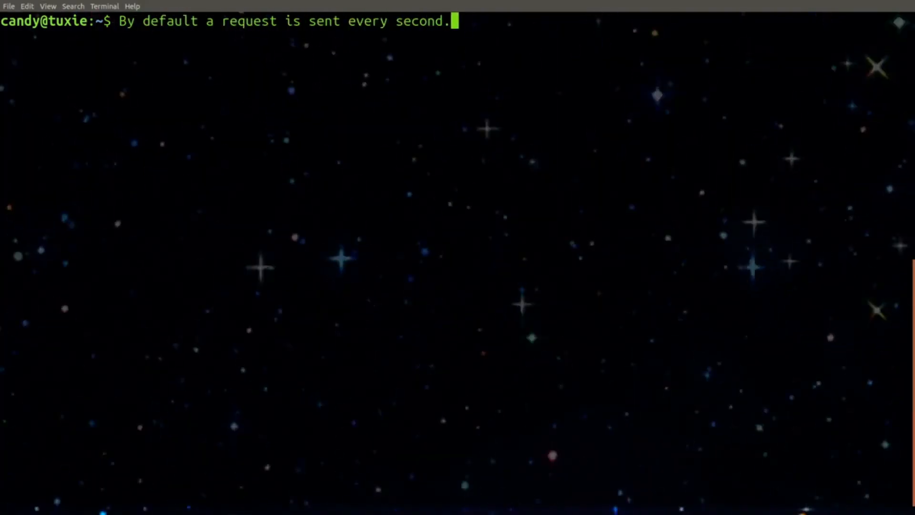
# Note the interval option and ping codingcommanders.com with -i 0.25.
pyautogui.write('You can change the timing')
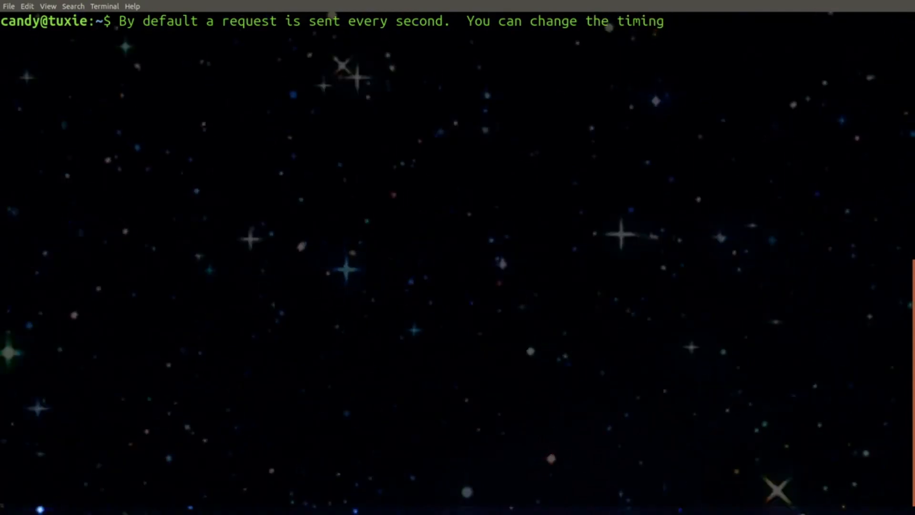
pyautogui.write('by using the interval option')
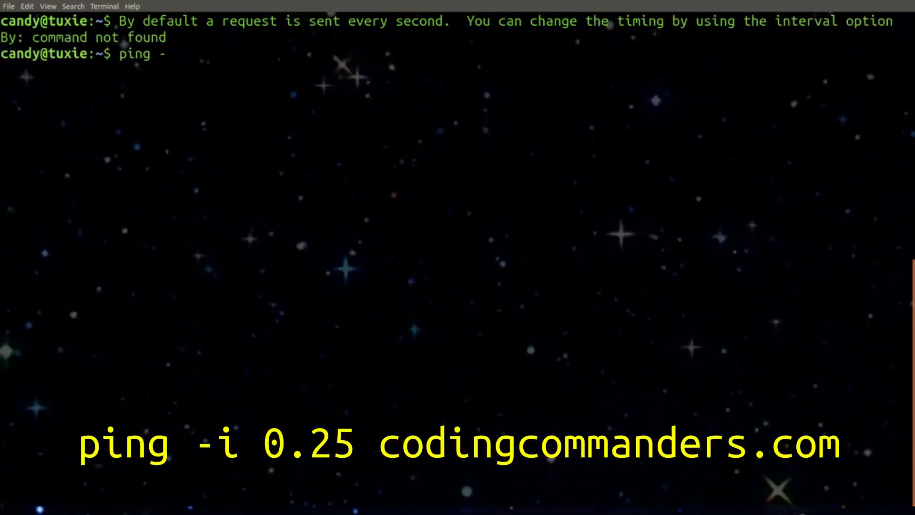
pyautogui.write('i 0.25 codingcommande')
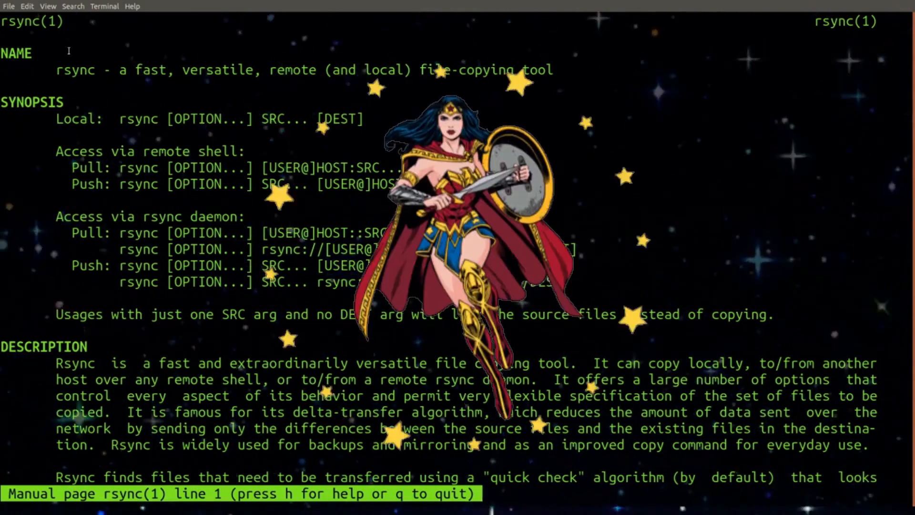
# Scroll down through the rsync manual page's description.
pyautogui.scroll(-3)
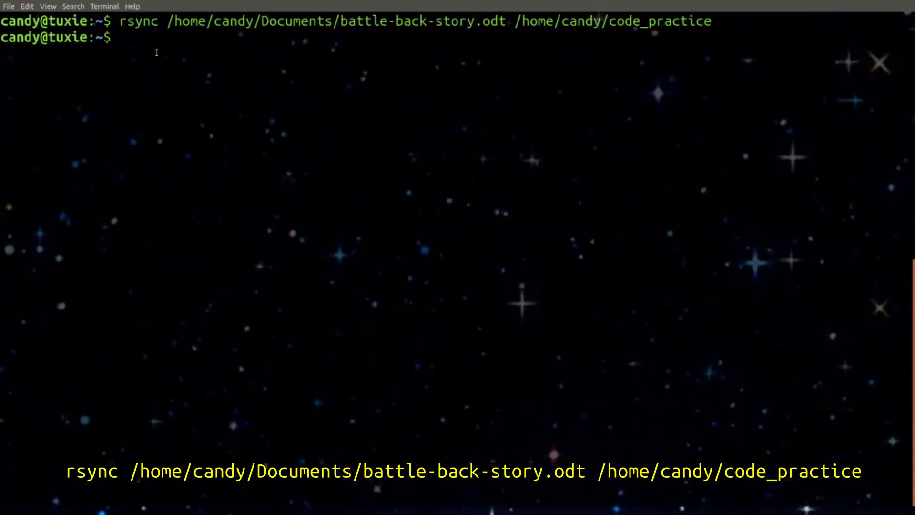
pyautogui.write('cd')
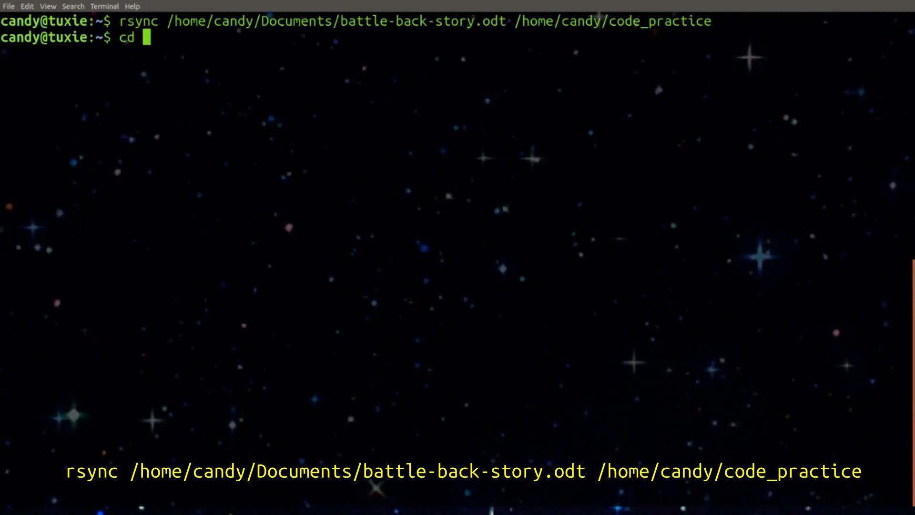
pyautogui.write('code_practice/')
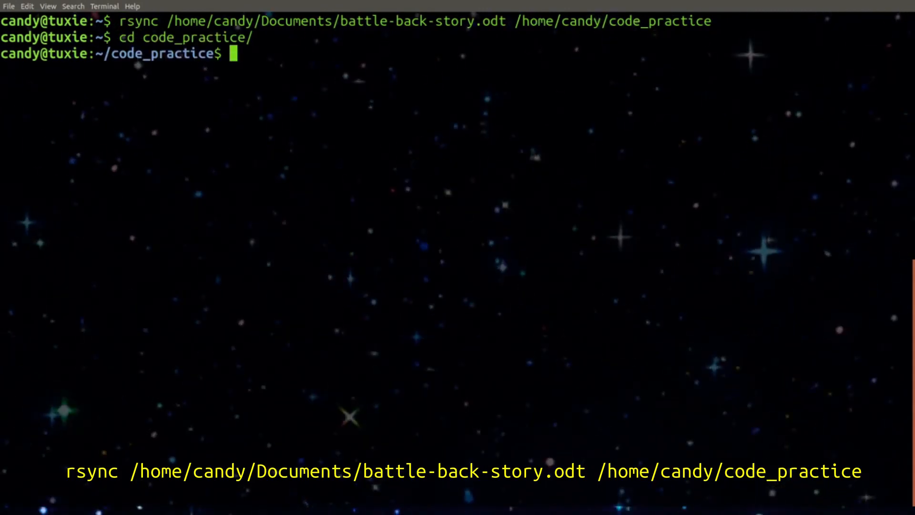
pyautogui.write('rsync -a /home/candy/code_practice commander@192.168.1.68:/home/commander')
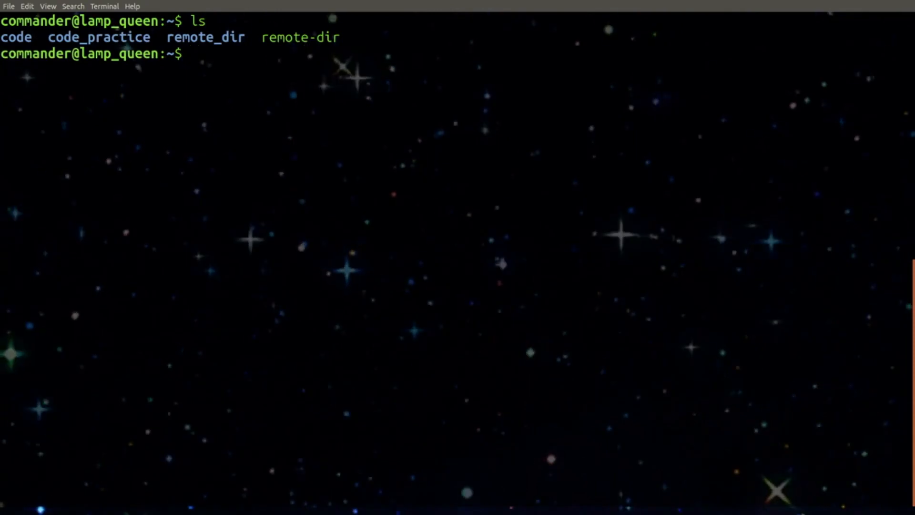
# Bring up the ssh manual page with man ssh.
pyautogui.write('man ssh')
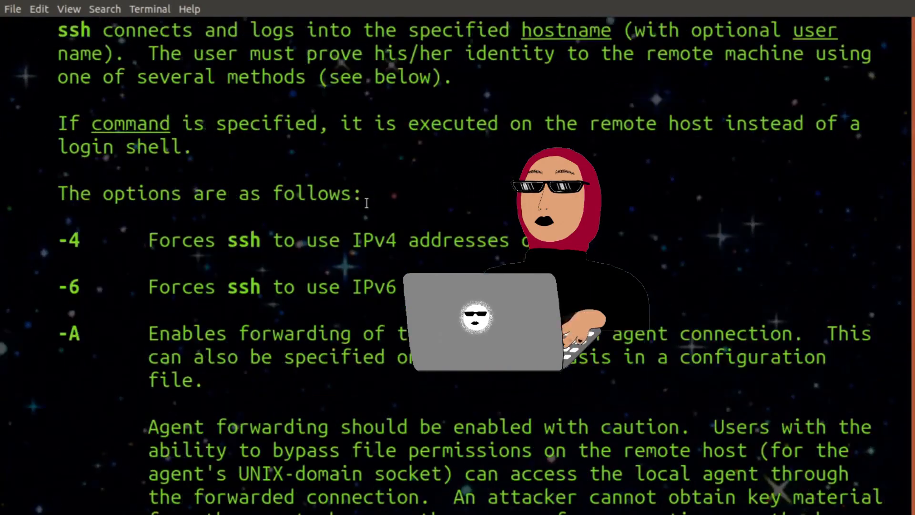
# Scroll the ssh manual down to its options section.
pyautogui.scroll(-3)
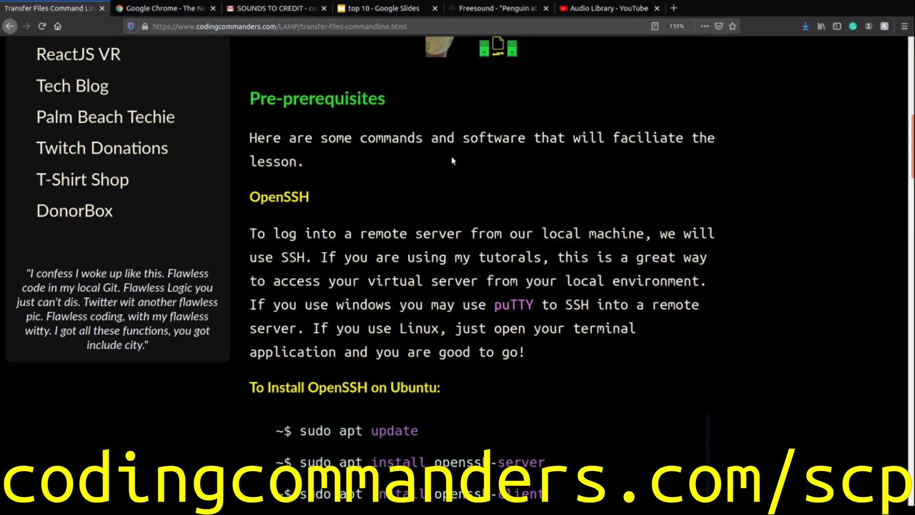
# Scroll the codingcommanders.com/scp lesson to its OpenSSH prerequisites section.
pyautogui.scroll(-3)
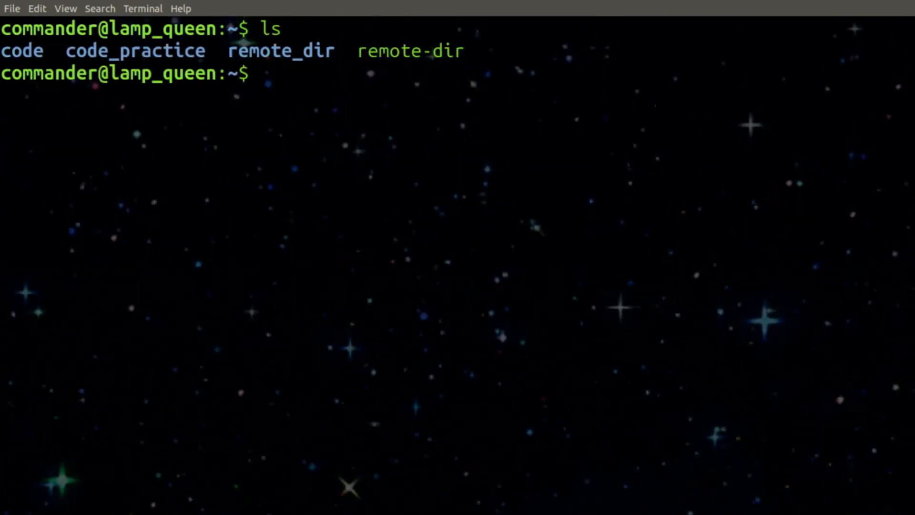
# Start the ifconfig command on the remote commander session.
pyautogui.write('ifconfig')
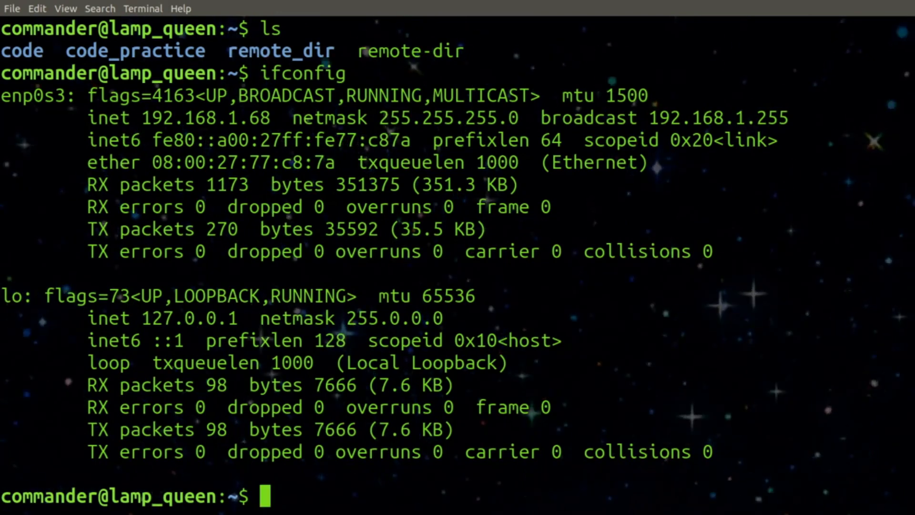
# Show the manual page for ifconfig with man ifconfig.
pyautogui.write('man ifconfig')
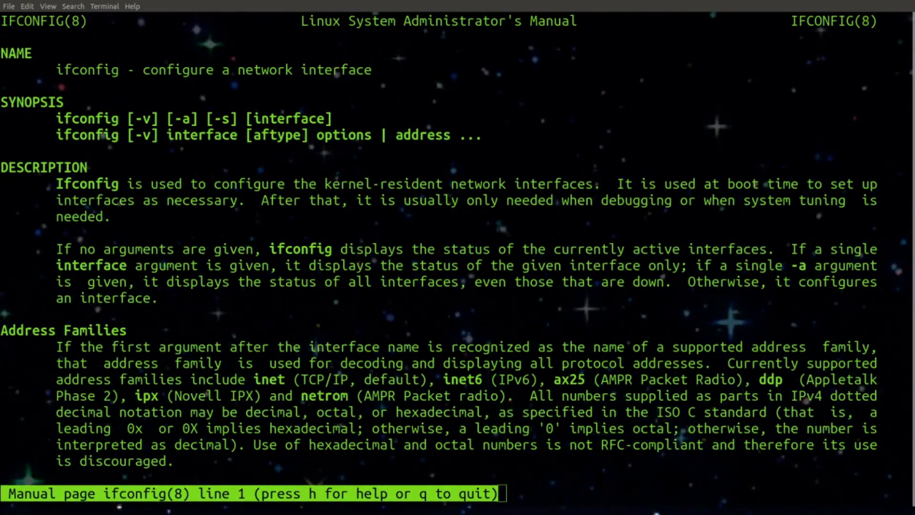
# Quit the ifconfig manual and show the manual page for rm.
pyautogui.press('q')
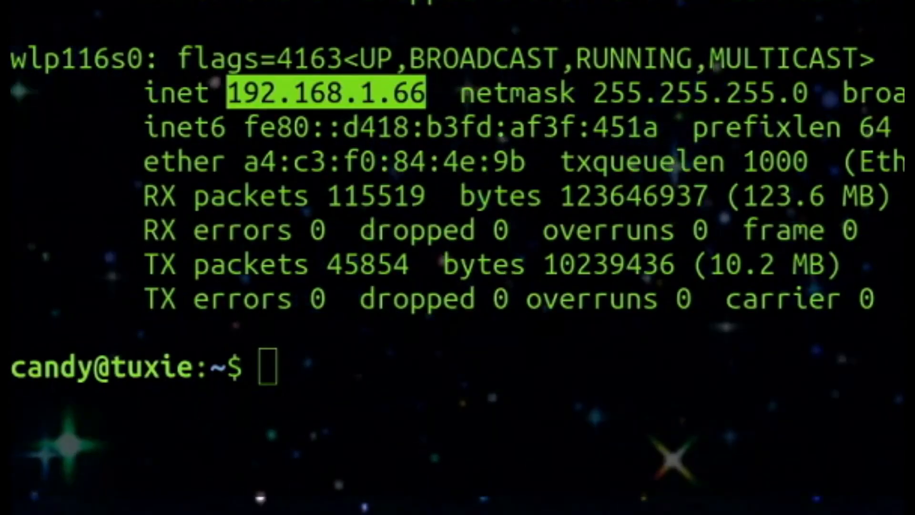
pyautogui.write('man rm')
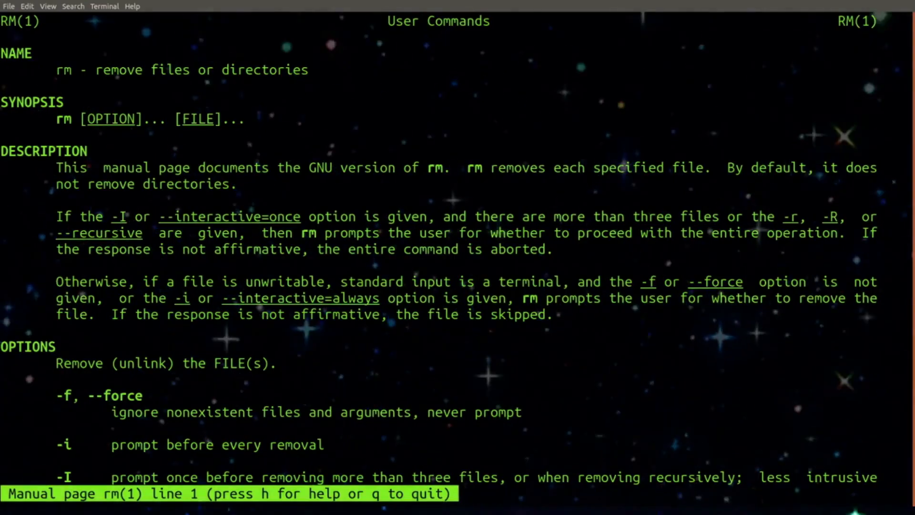
# Quit the rm manual and delete delete_me/todelete1 with rm.
pyautogui.press('q')
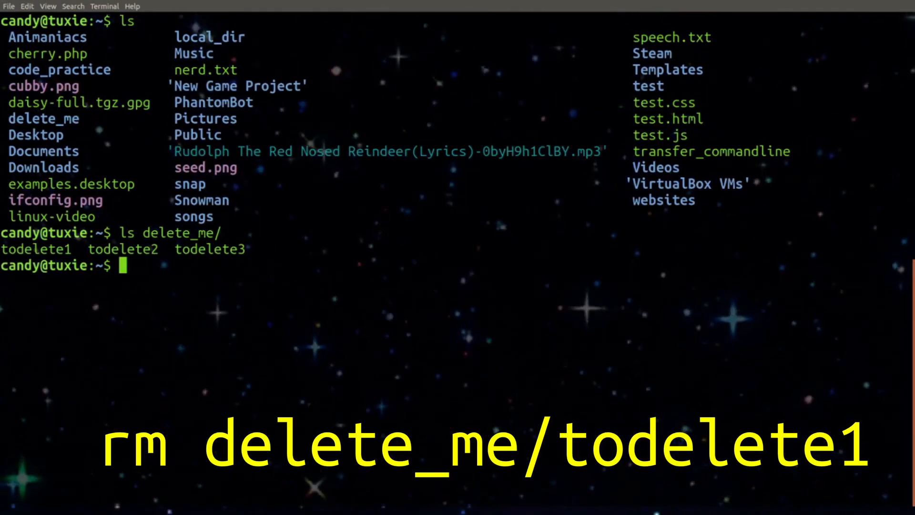
pyautogui.write('rm delete_me/')
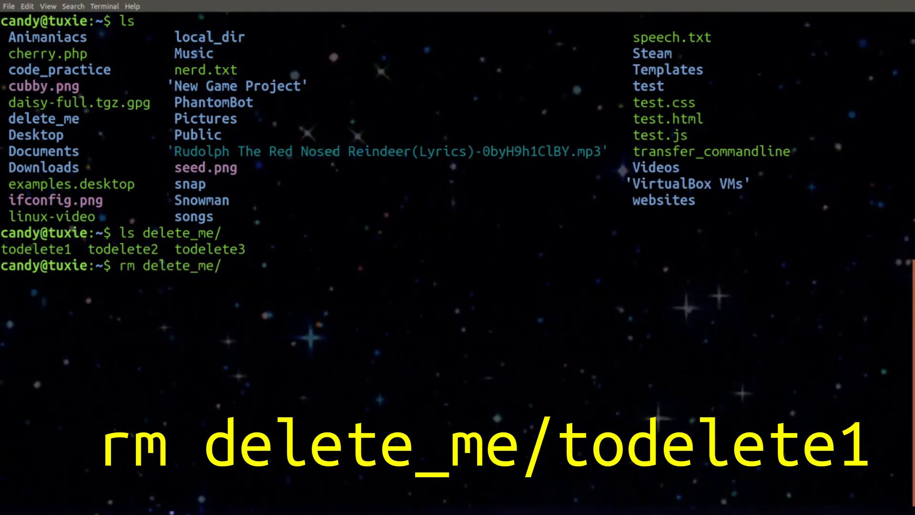
pyautogui.write('todelete1')
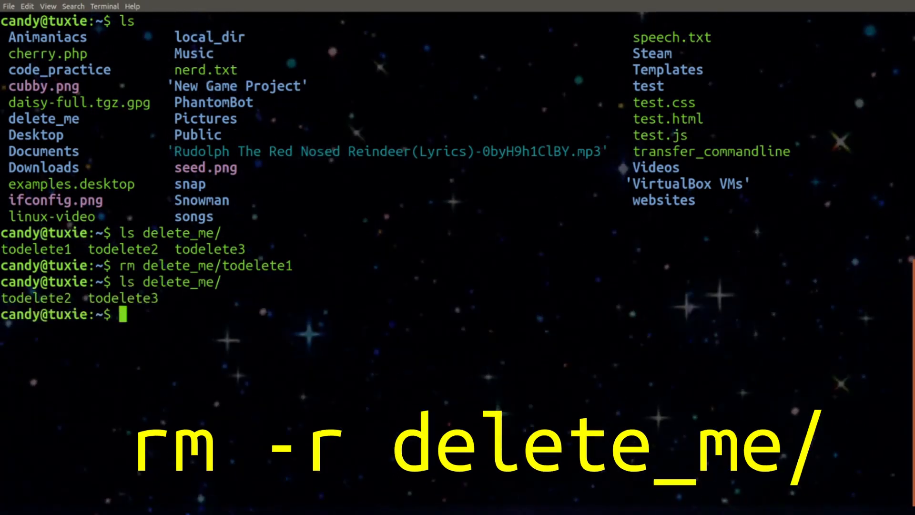
# Remove the whole delete_me folder with rm -r and list the home folder.
pyautogui.write('rm -')
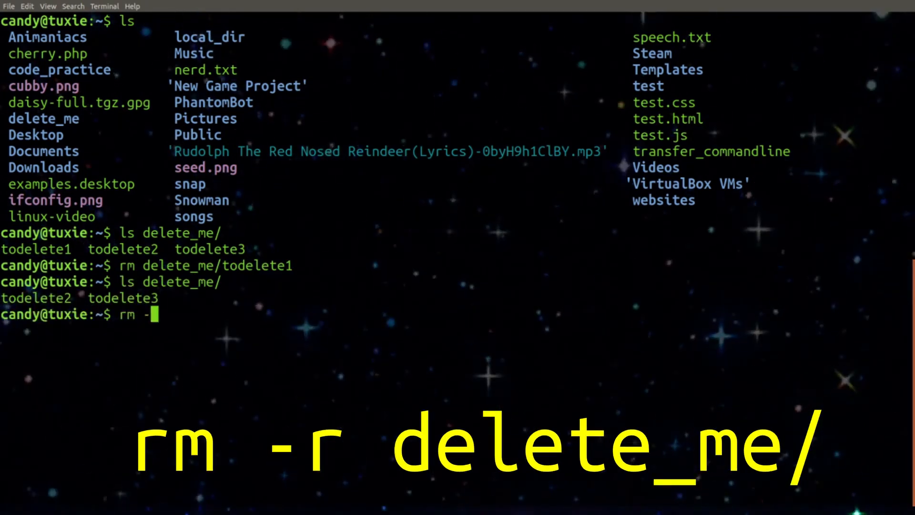
pyautogui.write('r')
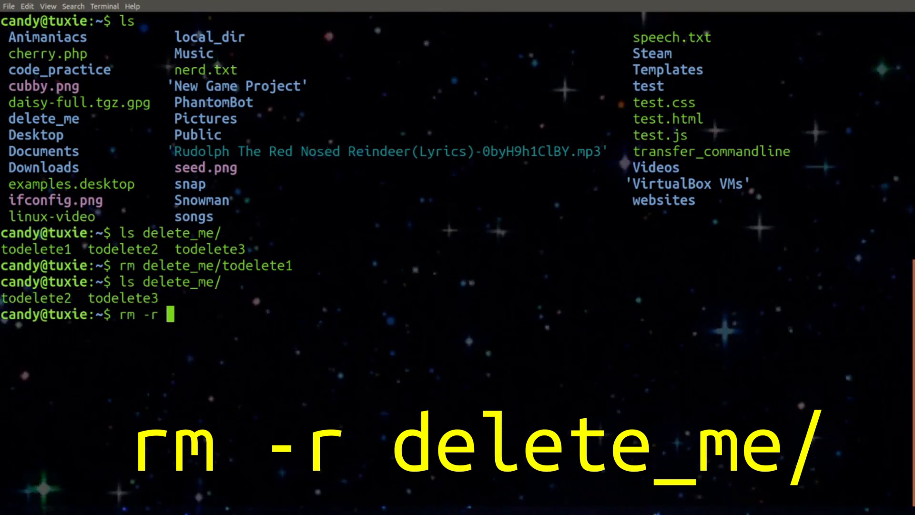
pyautogui.write('de')
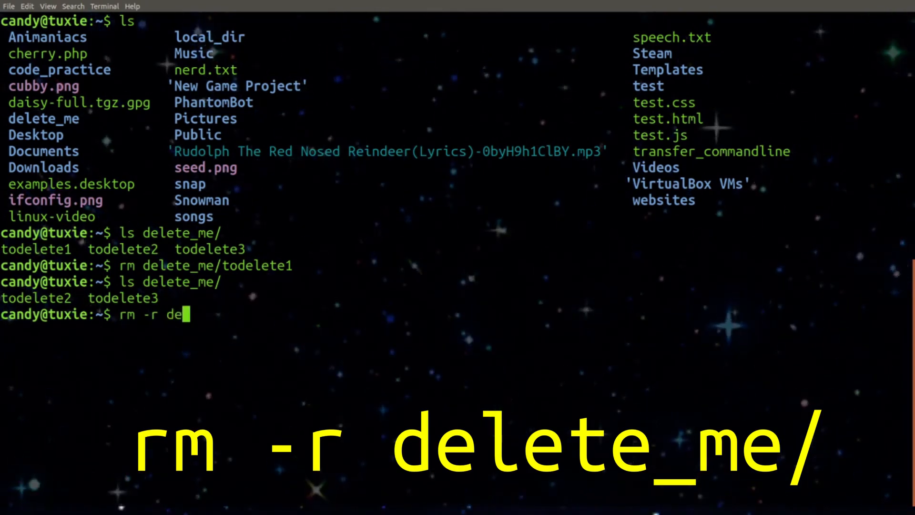
pyautogui.write('lete_me')
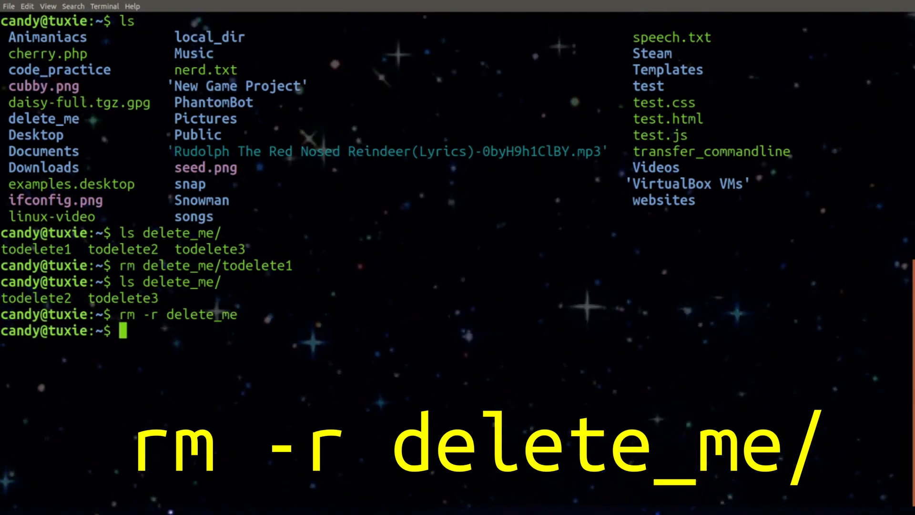
pyautogui.write('ls')
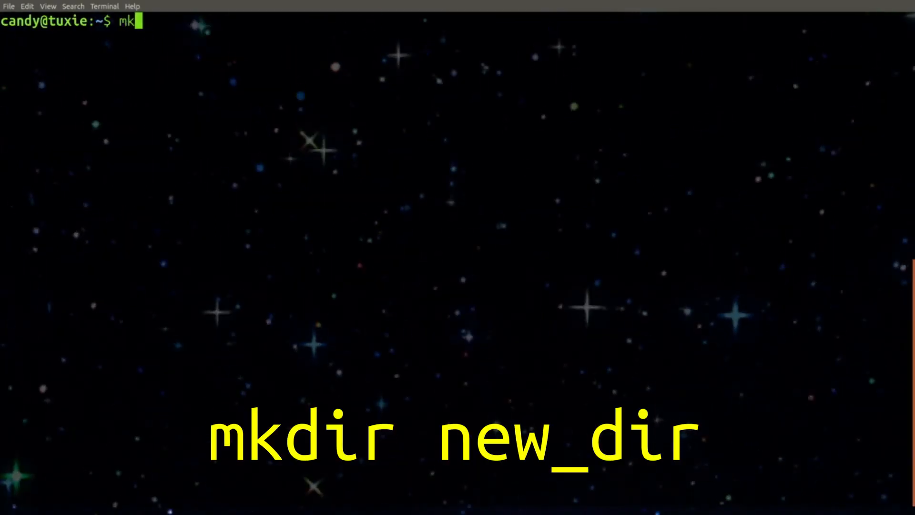
# Create the folder new_dir in the home folder with mkdir.
pyautogui.write('dir n')
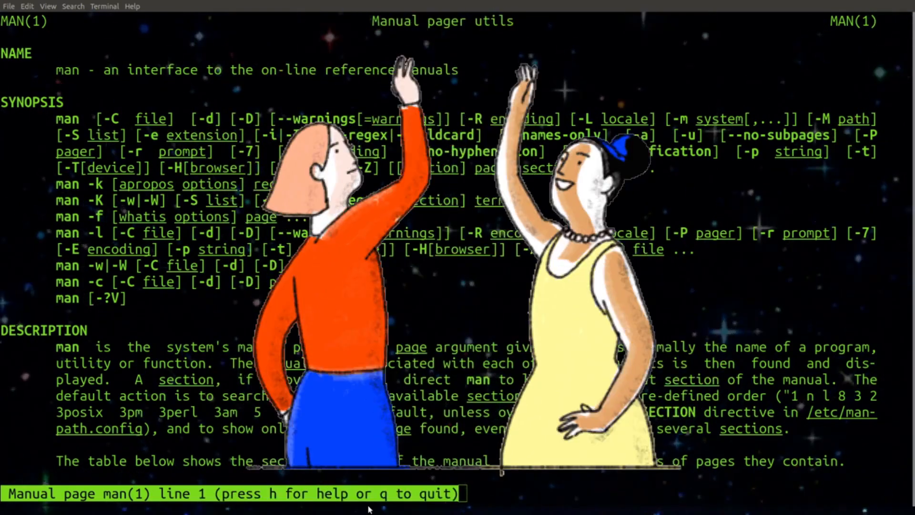
pyautogui.press('q')
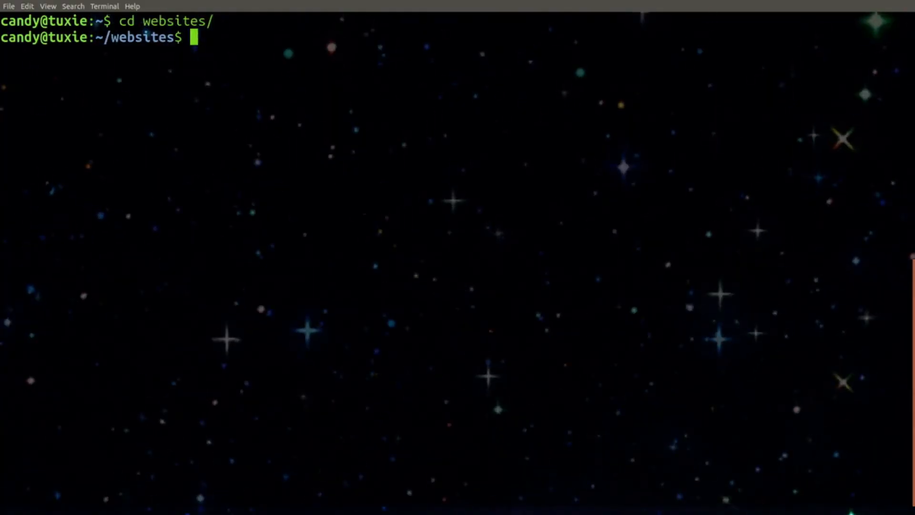
# Change into the codingcommanders/LAMP folder under websites.
pyautogui.write('cd cod')
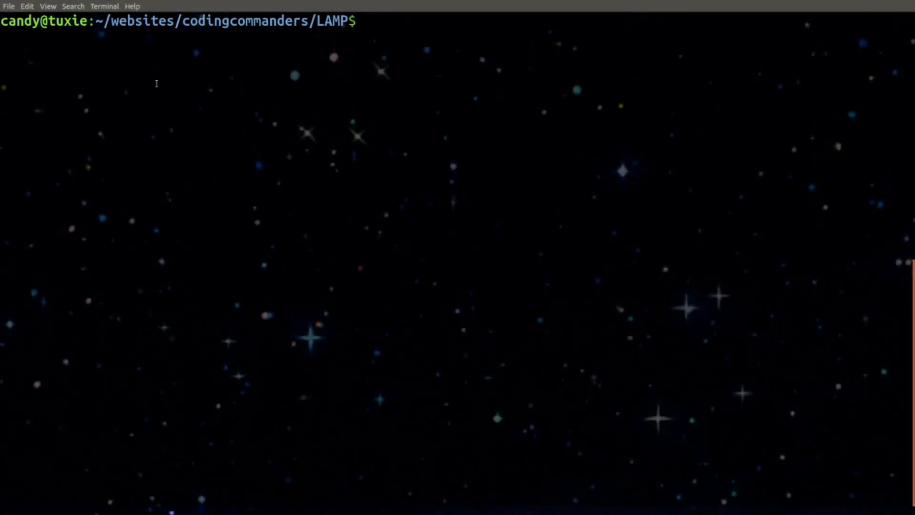
# List LAMP's files, return home with cd, then view and quit the ls manual.
pyautogui.write('ls')
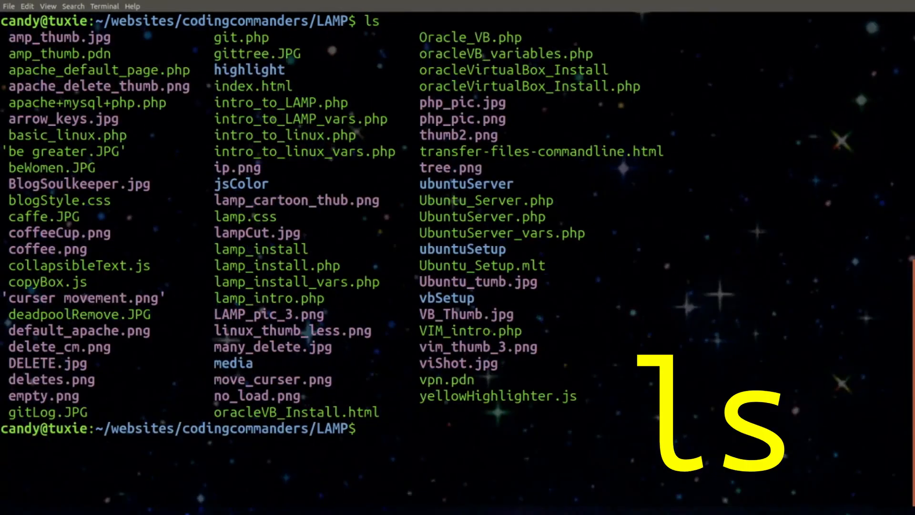
pyautogui.write('cd ~')
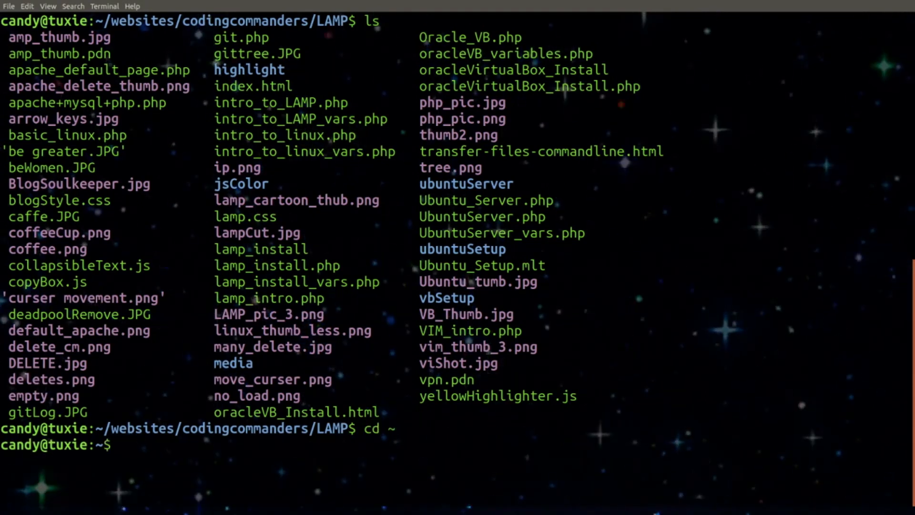
pyautogui.write('man ls')
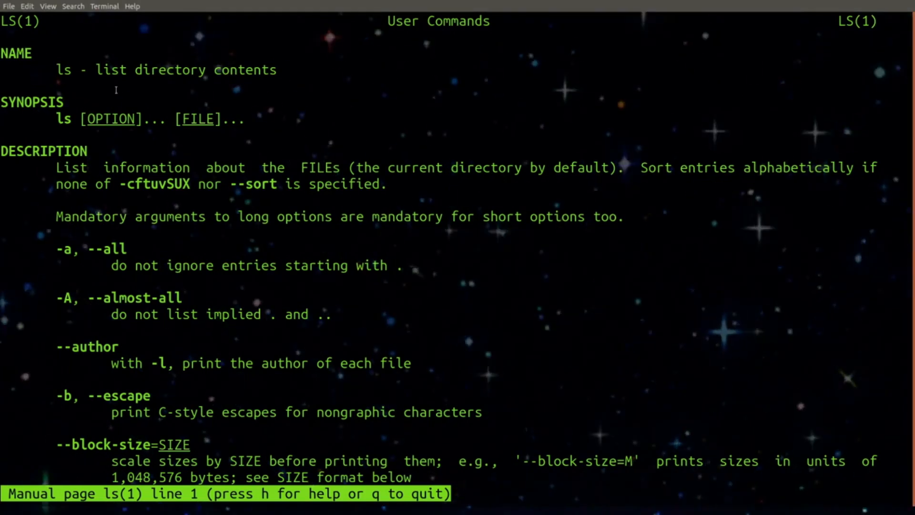
pyautogui.press('q')
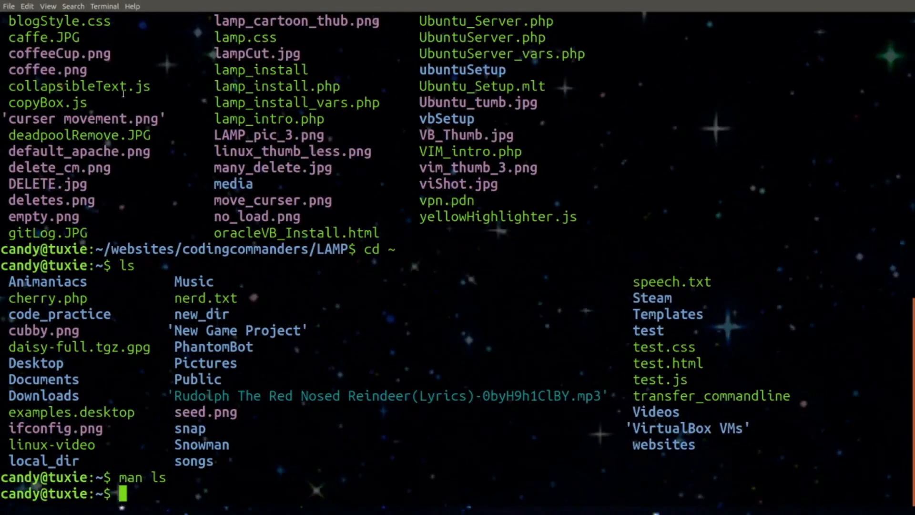